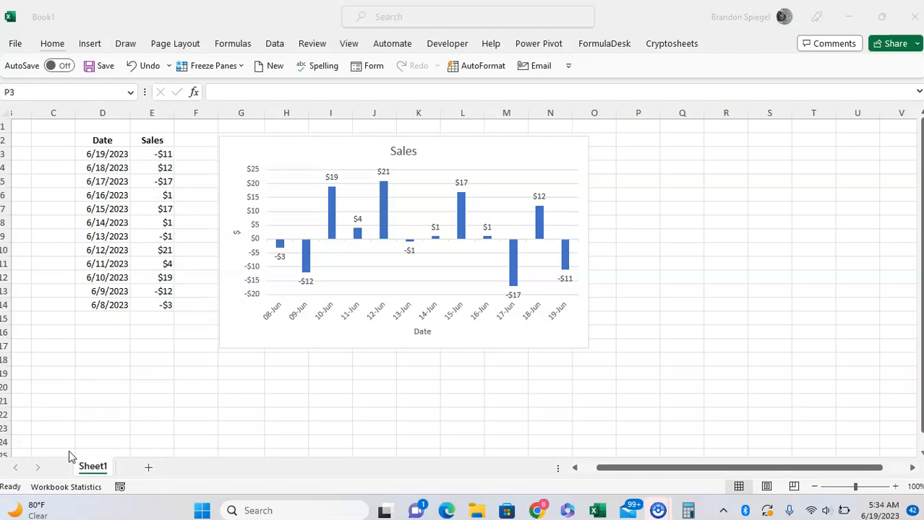
pyautogui.moveTo(213, 222)
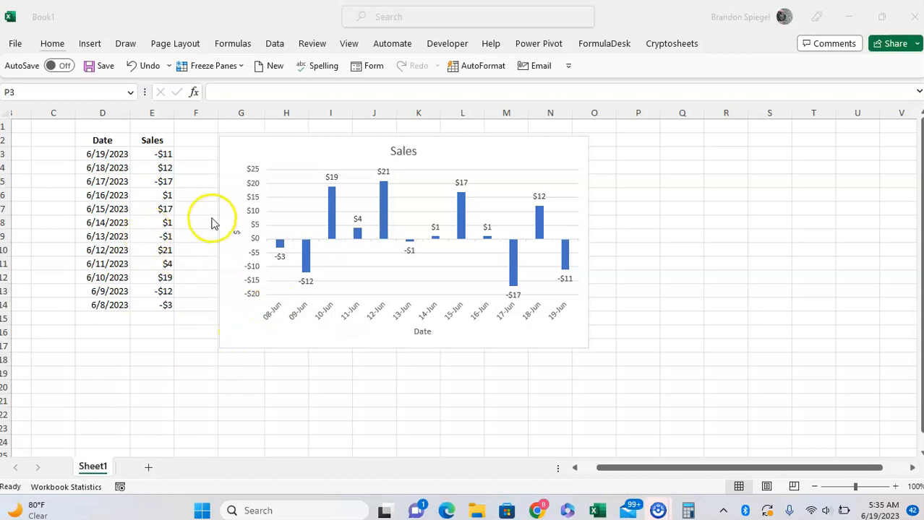
pyautogui.moveTo(490, 155)
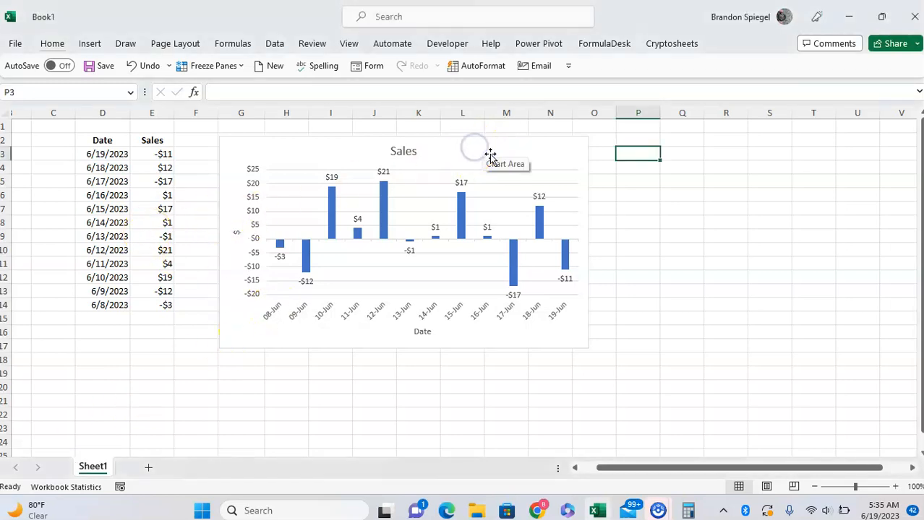
# Select the Sales chart and open Format Data Series for its bars
pyautogui.click(475, 152)
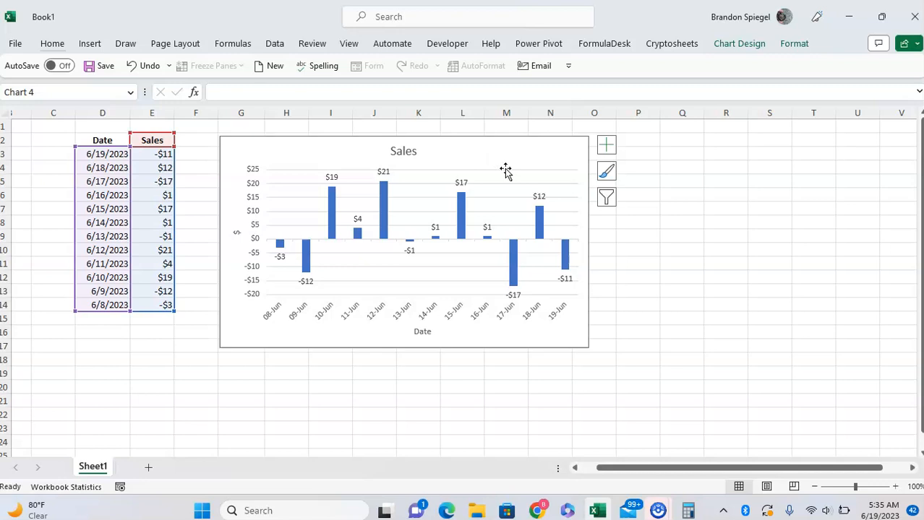
pyautogui.moveTo(540, 217)
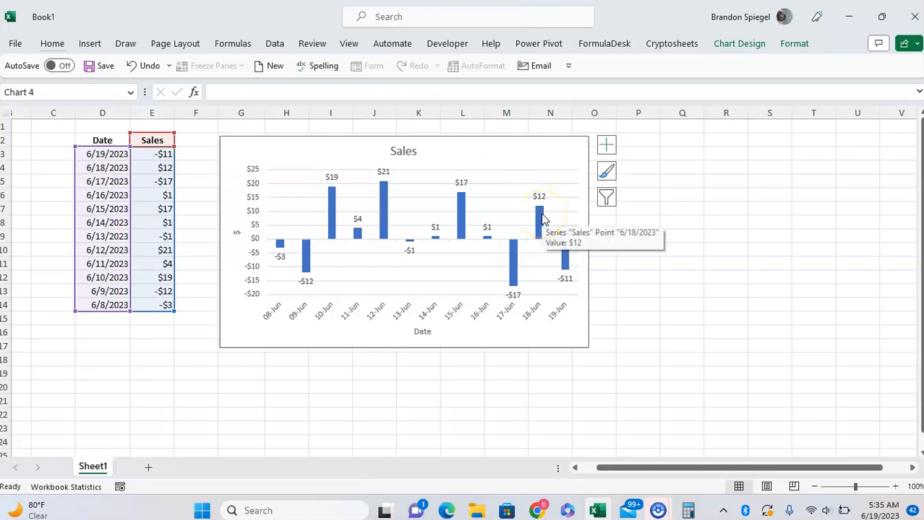
pyautogui.rightClick(539, 217)
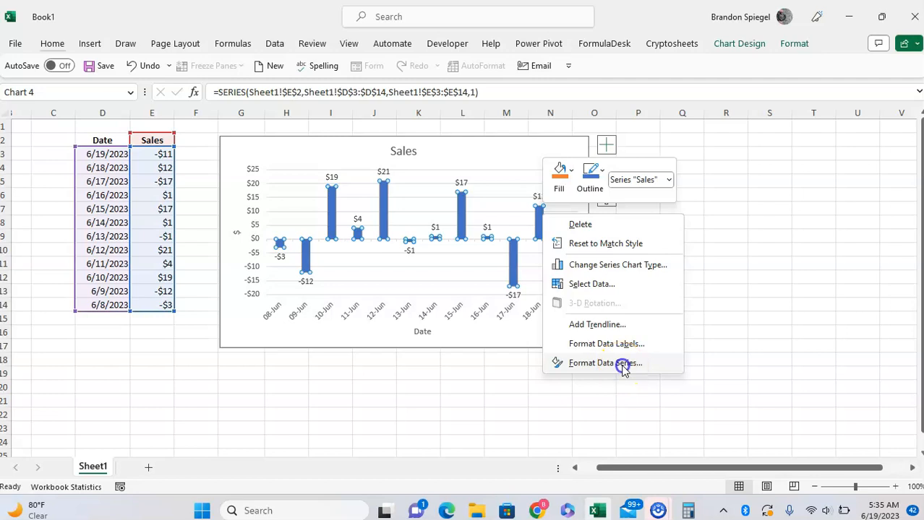
pyautogui.click(604, 363)
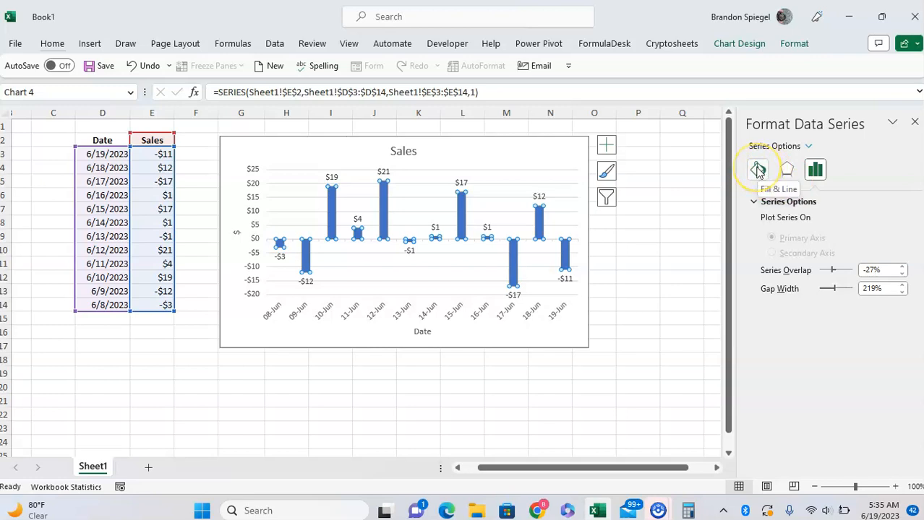
# Turn on Vary colors by point under Fill & Line for the Sales bars
pyautogui.click(757, 170)
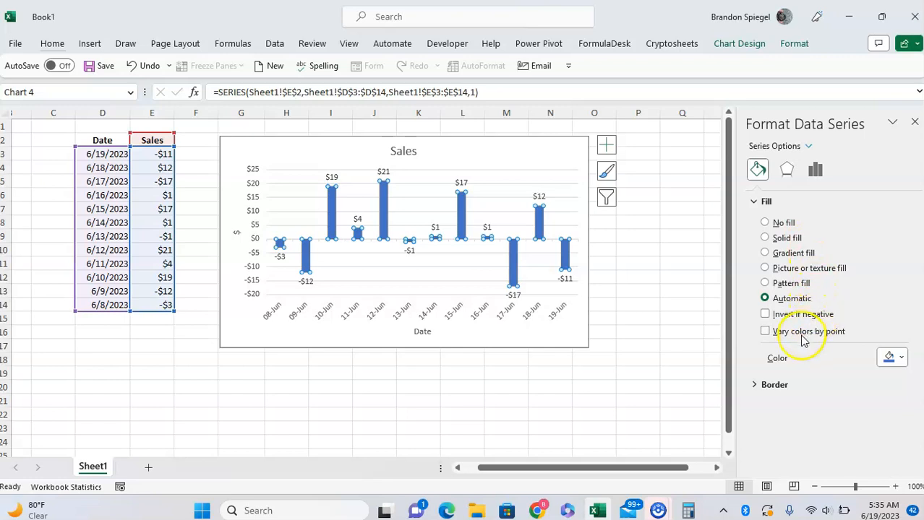
pyautogui.click(764, 331)
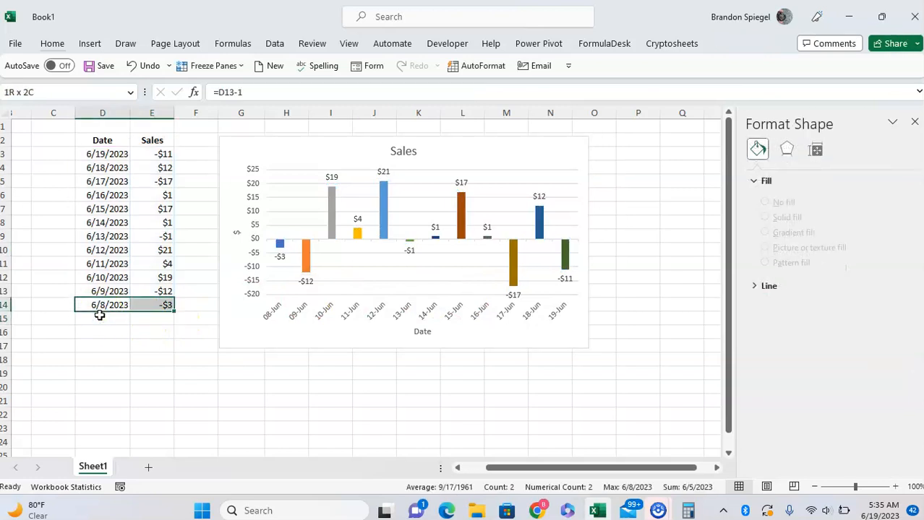
# Add a 6/7/2023 row with $7 sales, extending the chart with an 07-Jun bar
pyautogui.click(152, 318)
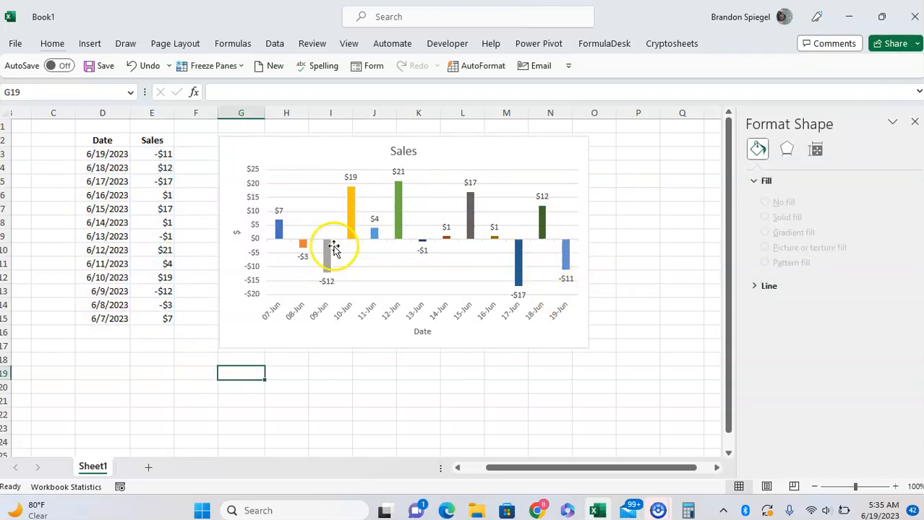
pyautogui.click(151, 318)
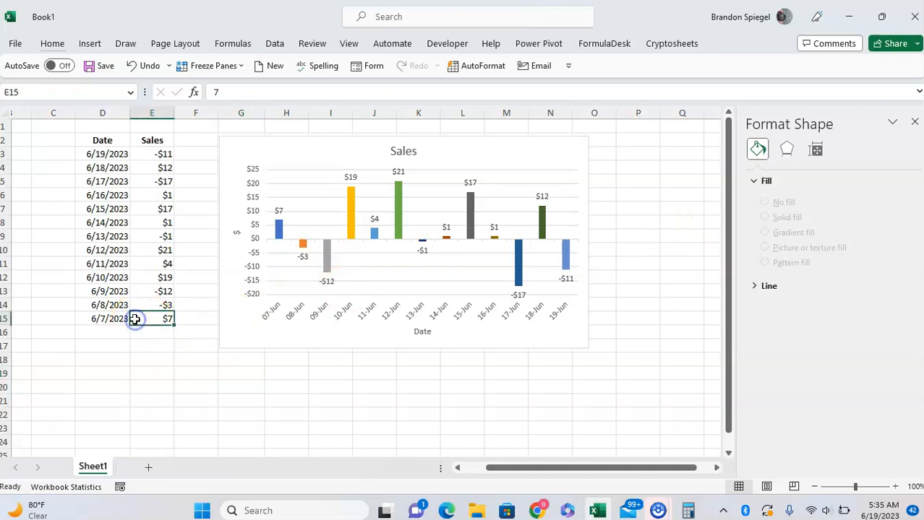